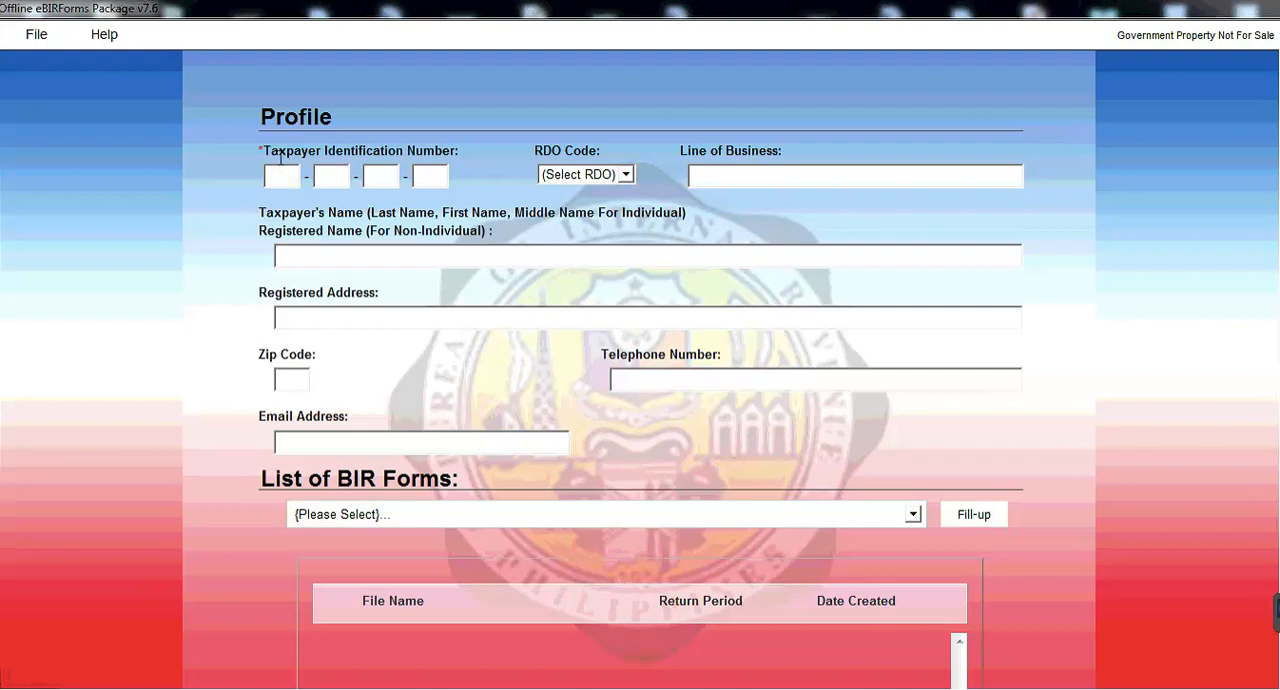
Enter the TIN to begin the taxpayer profile with RDO 43A and zip code 1870.
click(280, 176)
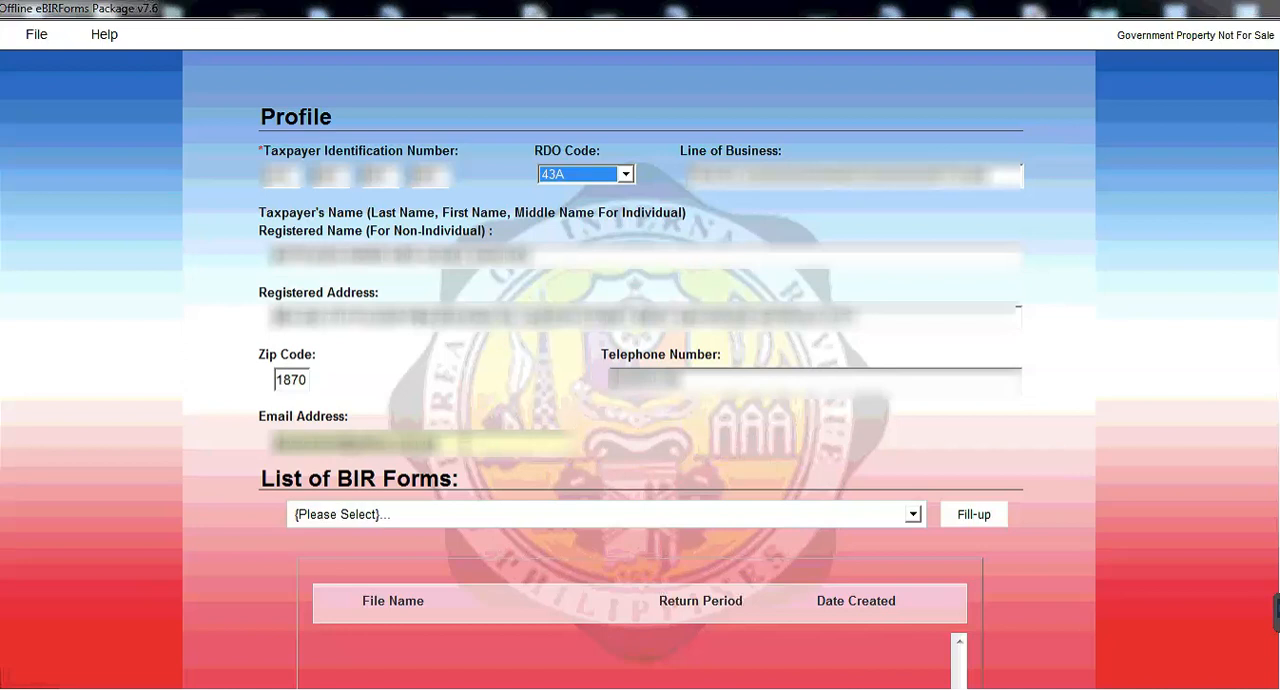
mouse_move(458, 484)
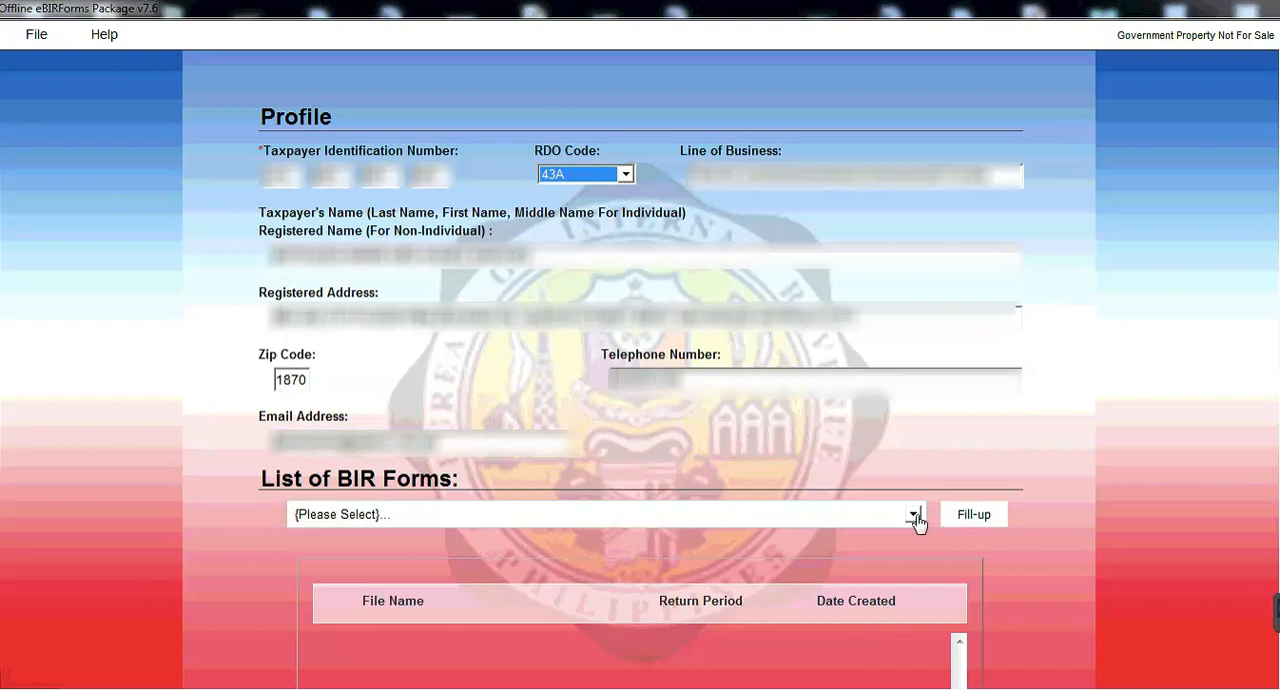
Select BIR Form 1601Cv2018 monthly compensation remittance return (NEW) from the forms list.
click(912, 514)
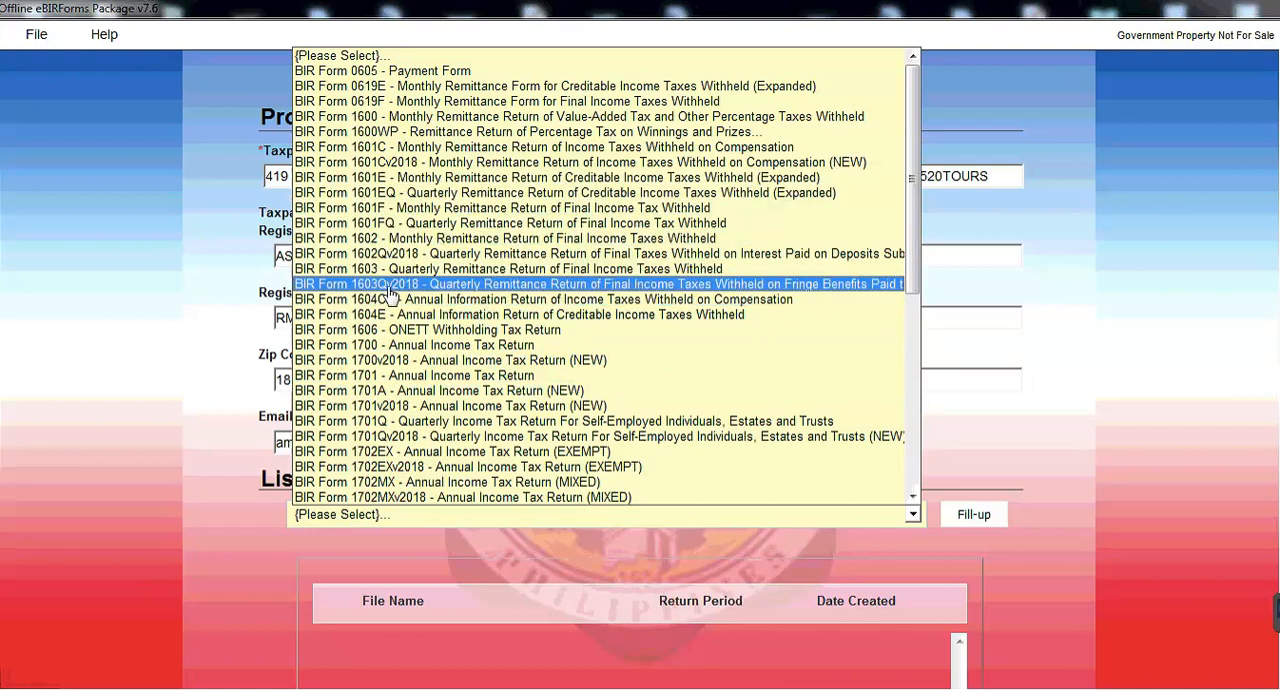
mouse_move(412, 344)
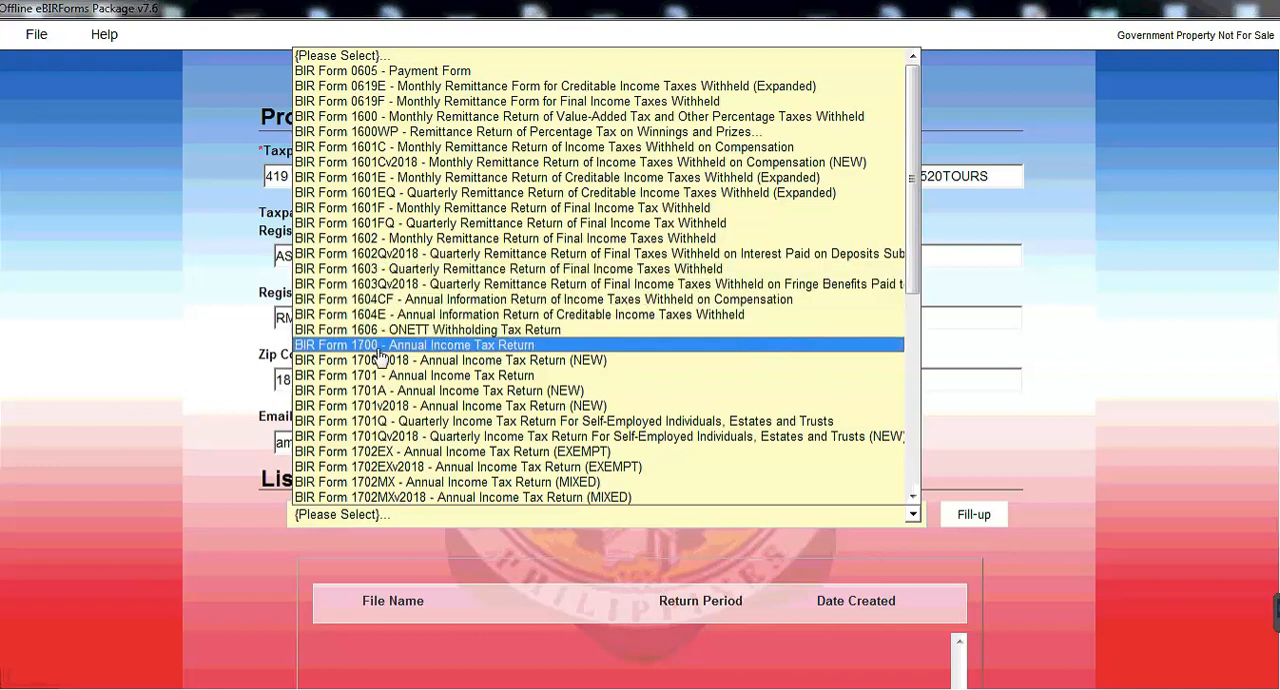
mouse_move(380, 162)
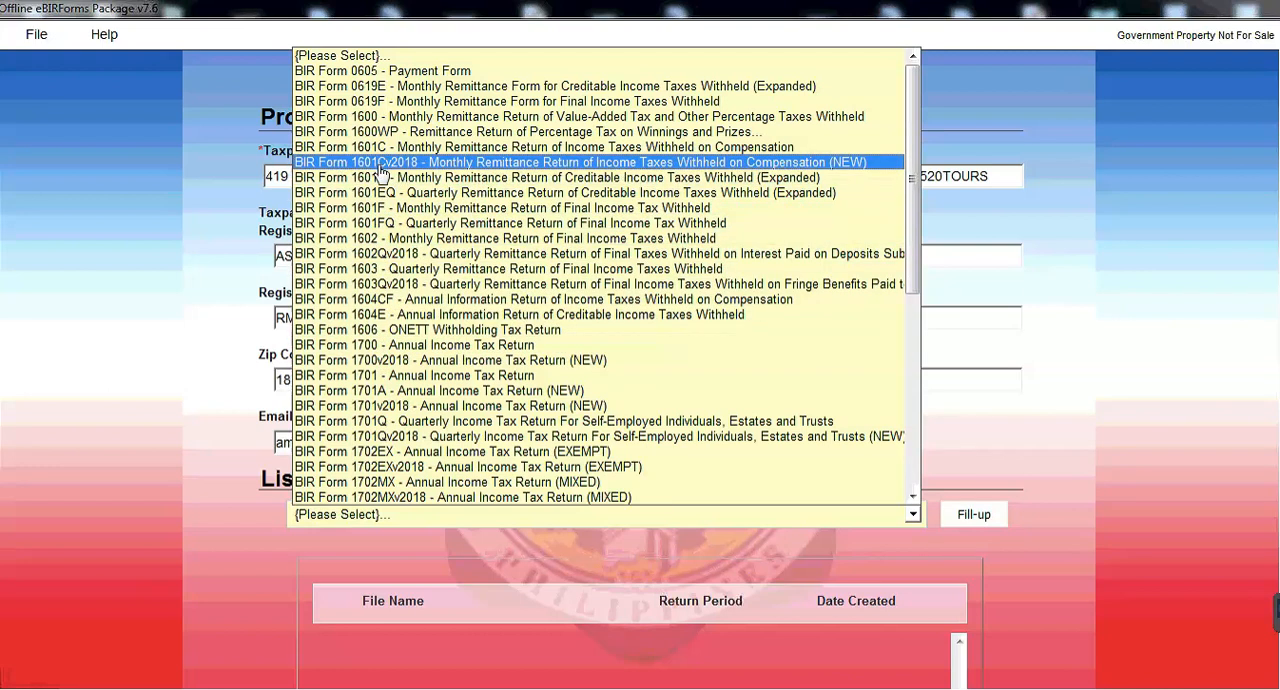
click(580, 162)
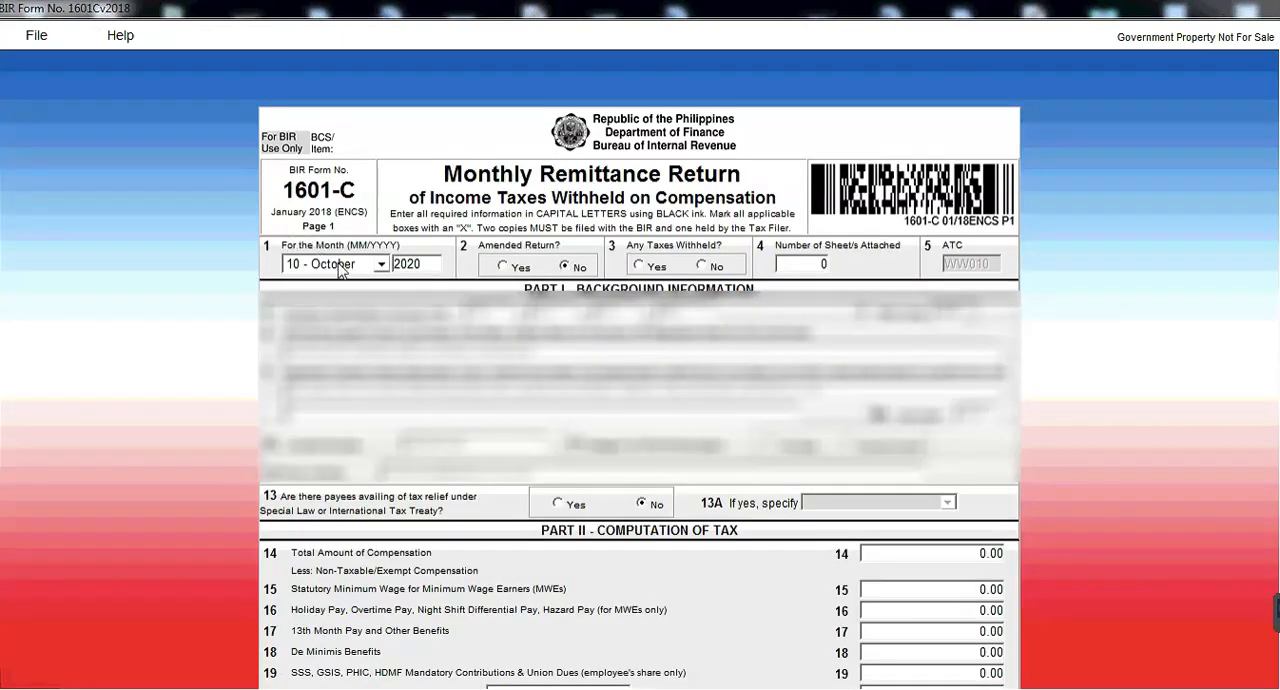
mouse_move(372, 268)
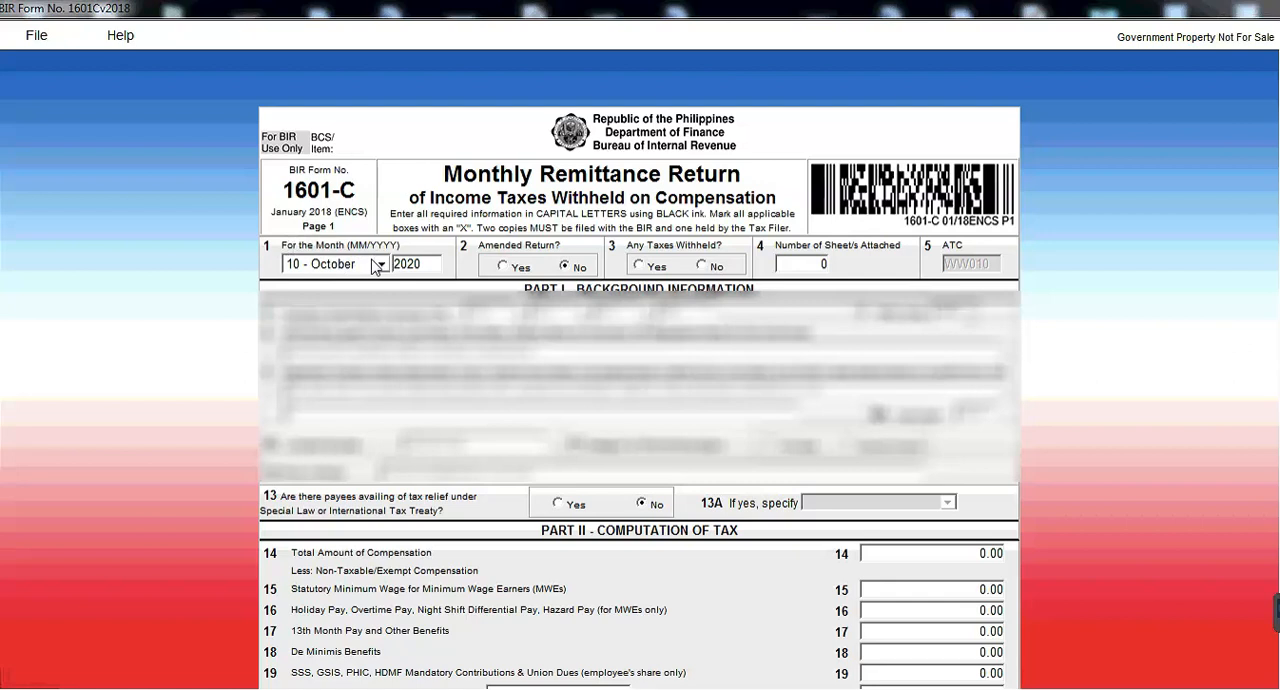
Set the return month to 09 - September 2020 and answer the taxes-withheld question.
click(380, 264)
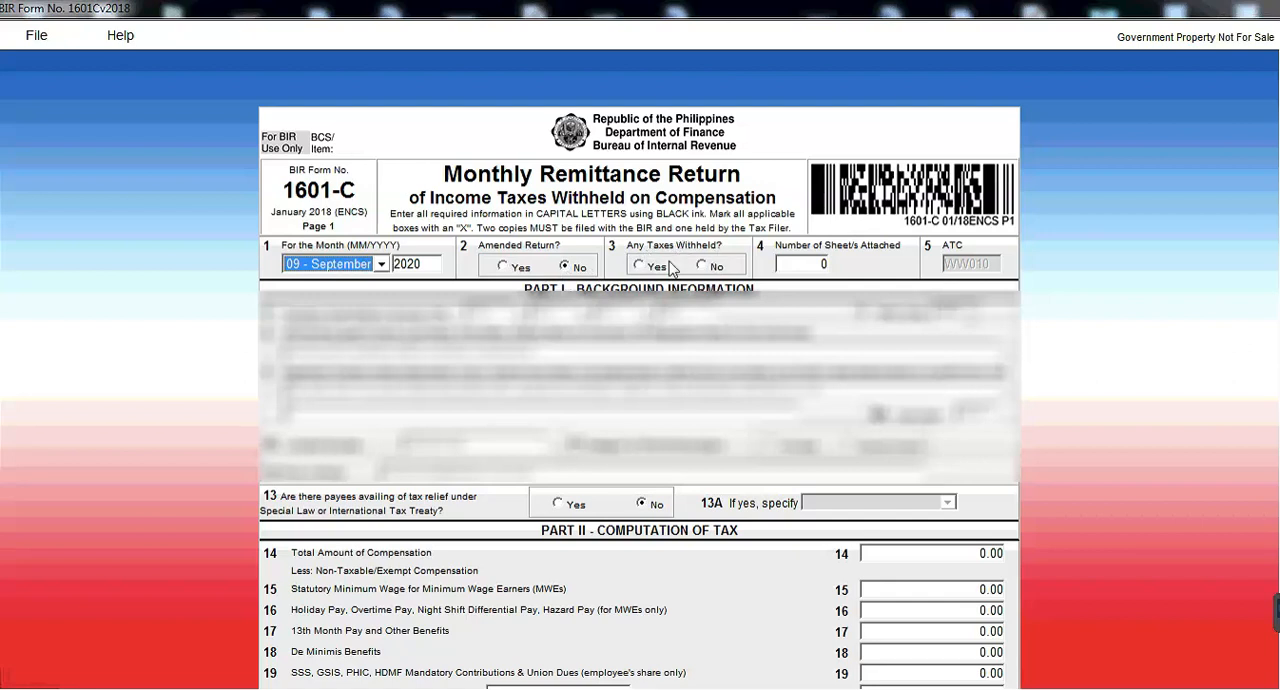
click(638, 264)
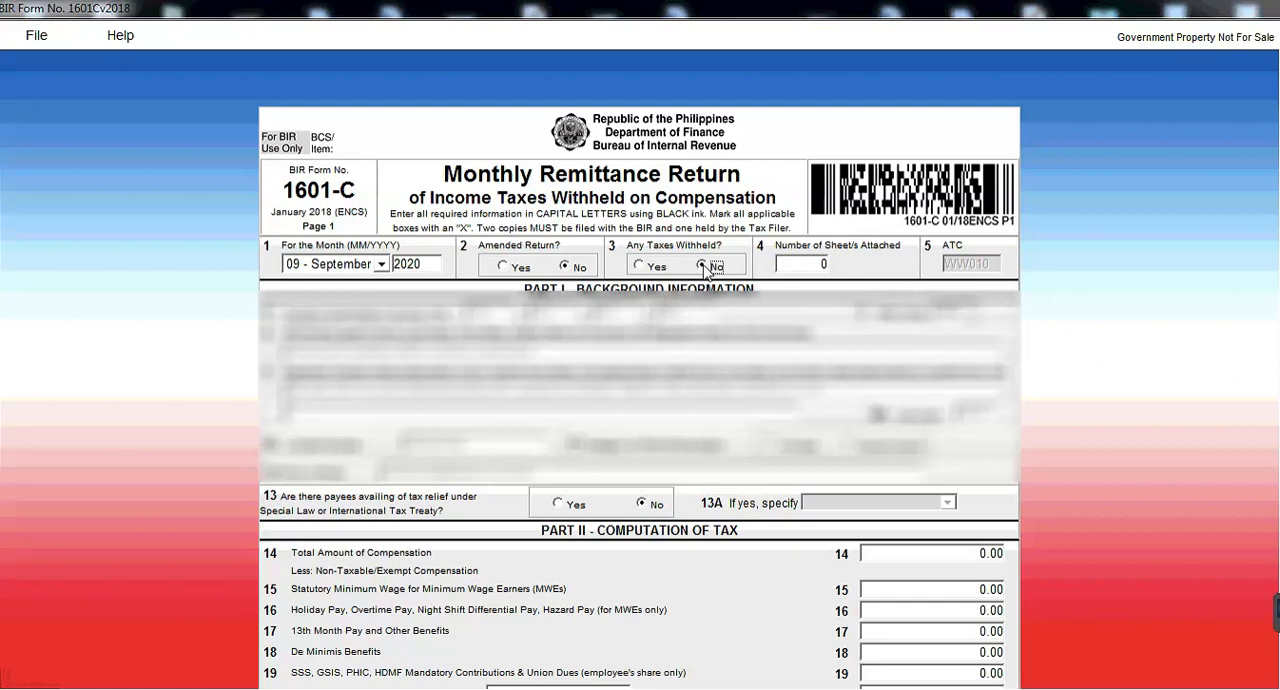
mouse_move(790, 290)
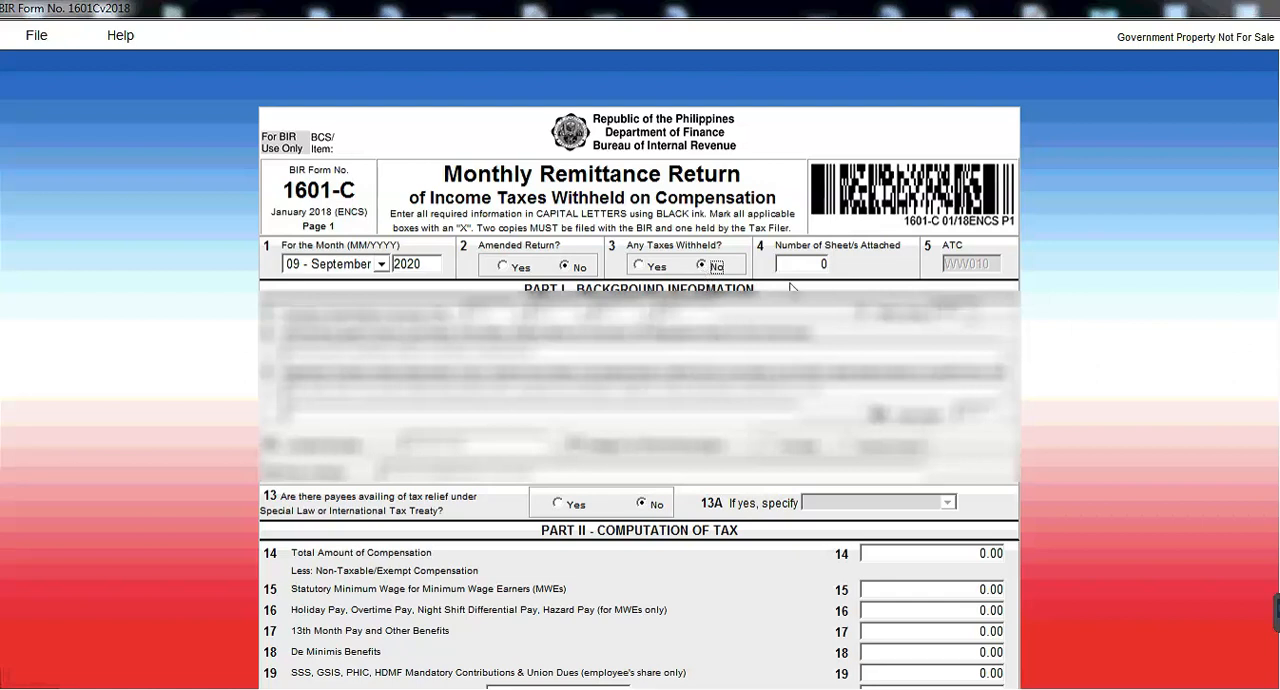
mouse_move(790, 280)
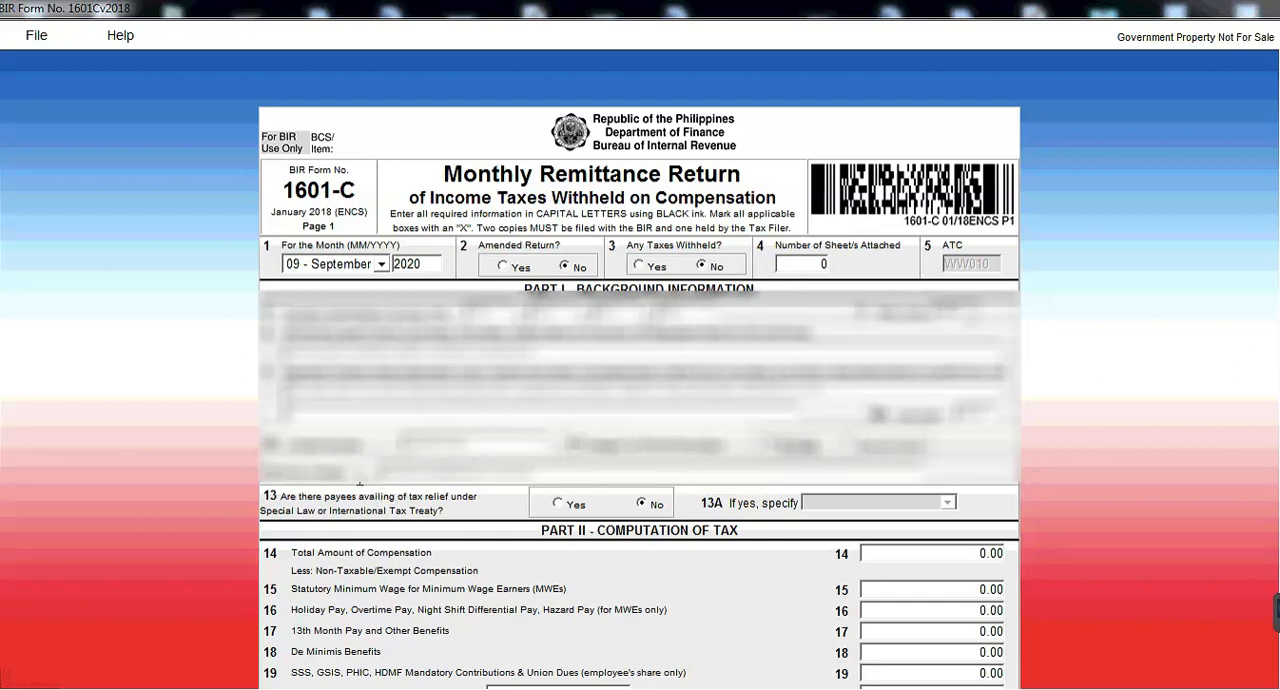
mouse_move(472, 500)
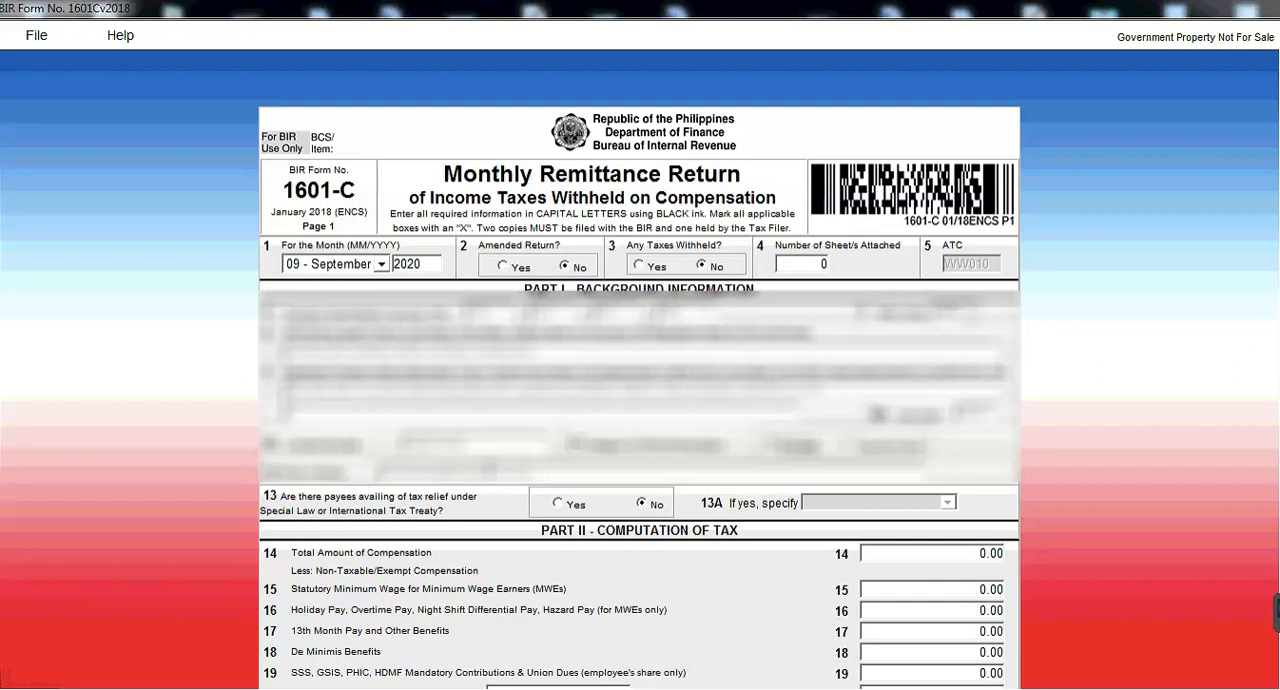
mouse_move(392, 490)
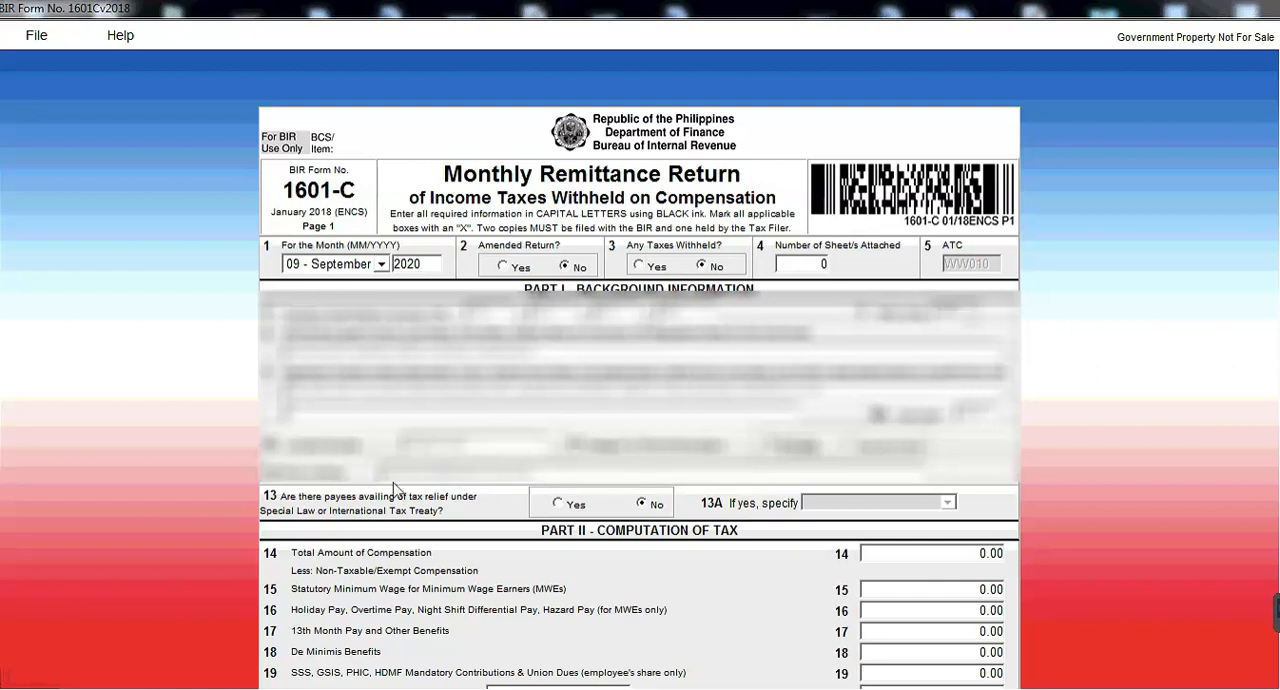
mouse_move(372, 502)
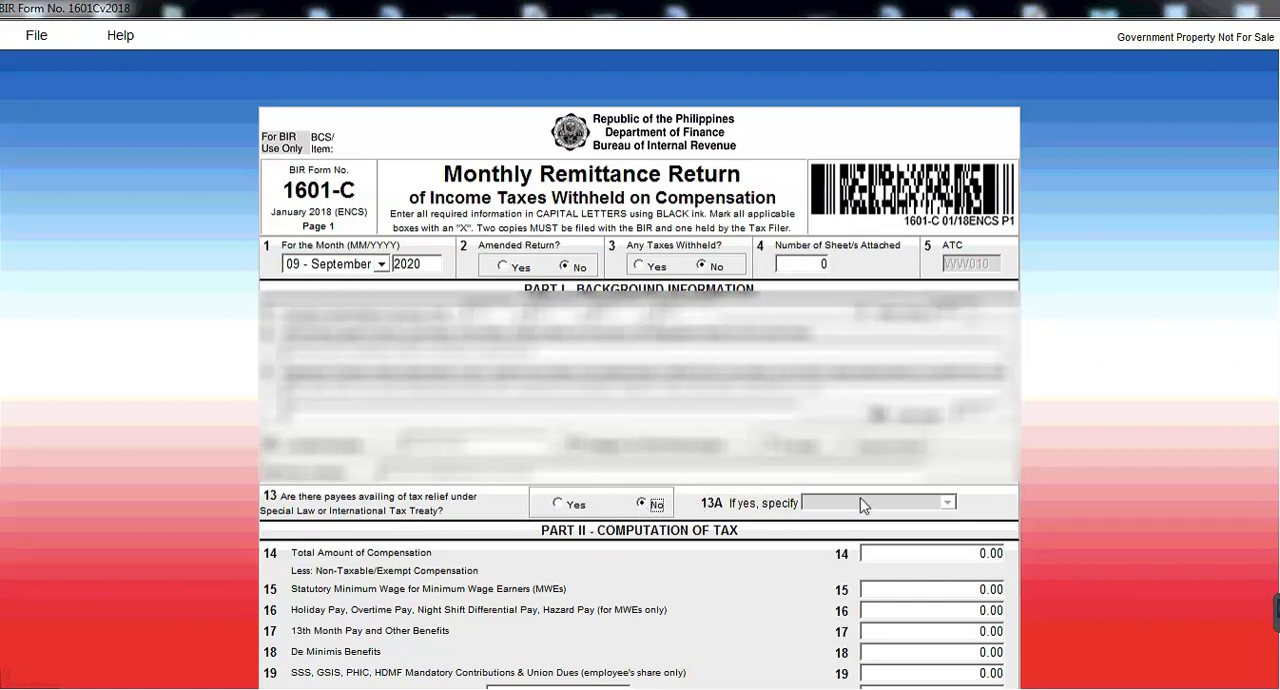
mouse_move(864, 504)
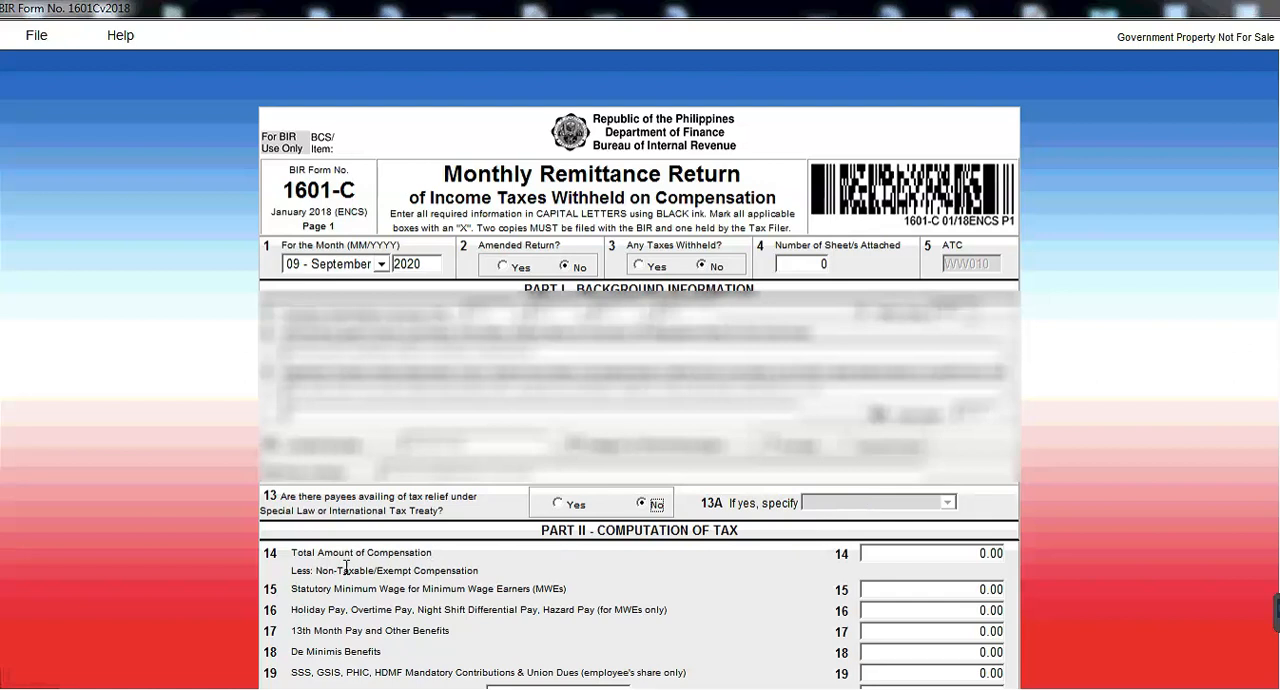
Enter 8000.00 as the statutory minimum wage compensation amount on the return.
click(930, 552)
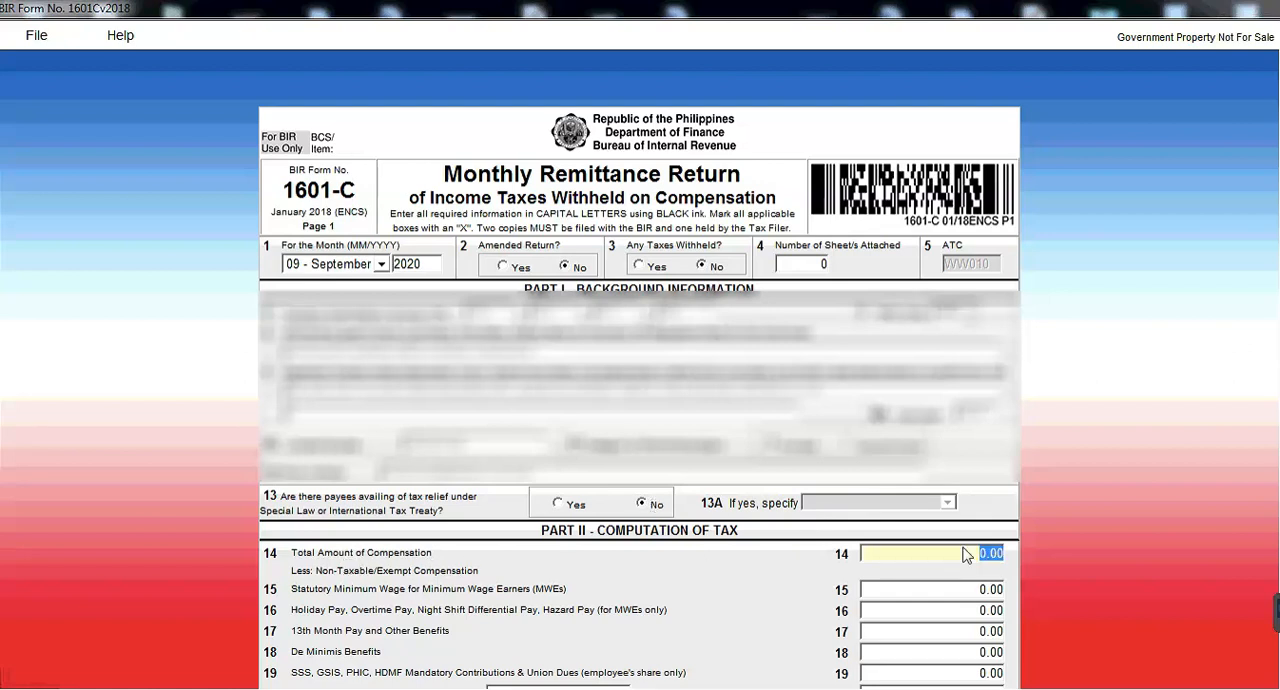
text(80)
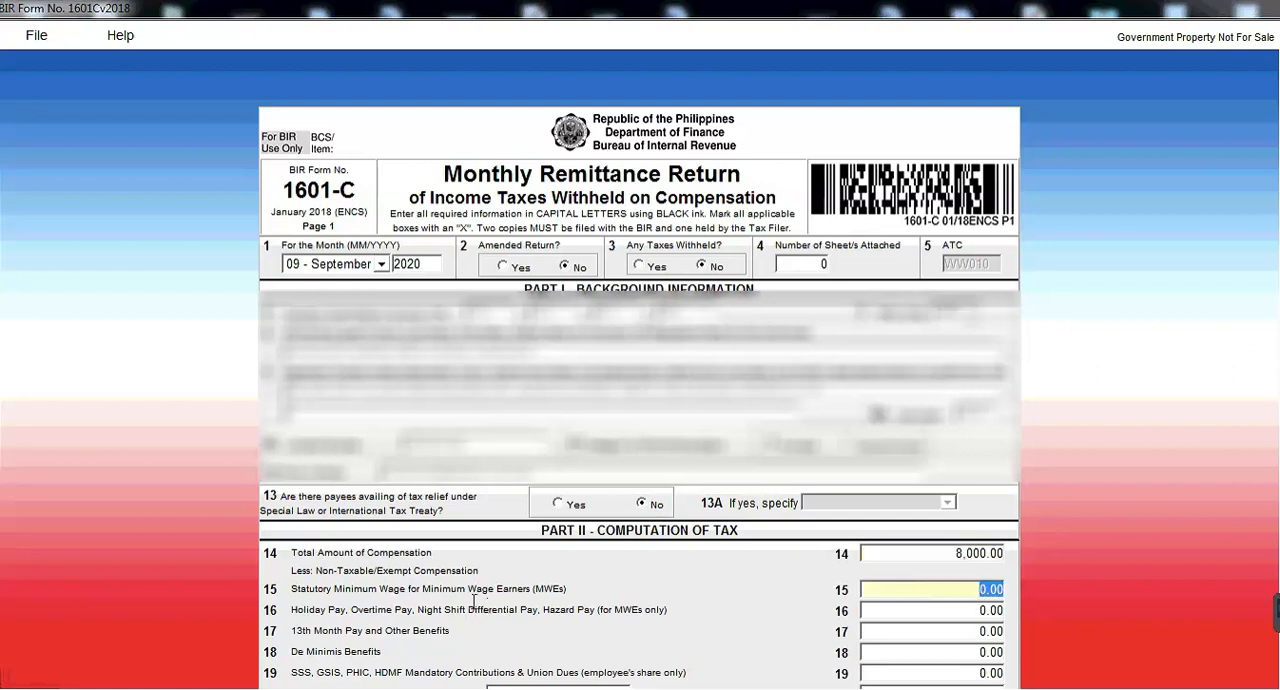
mouse_move(1182, 648)
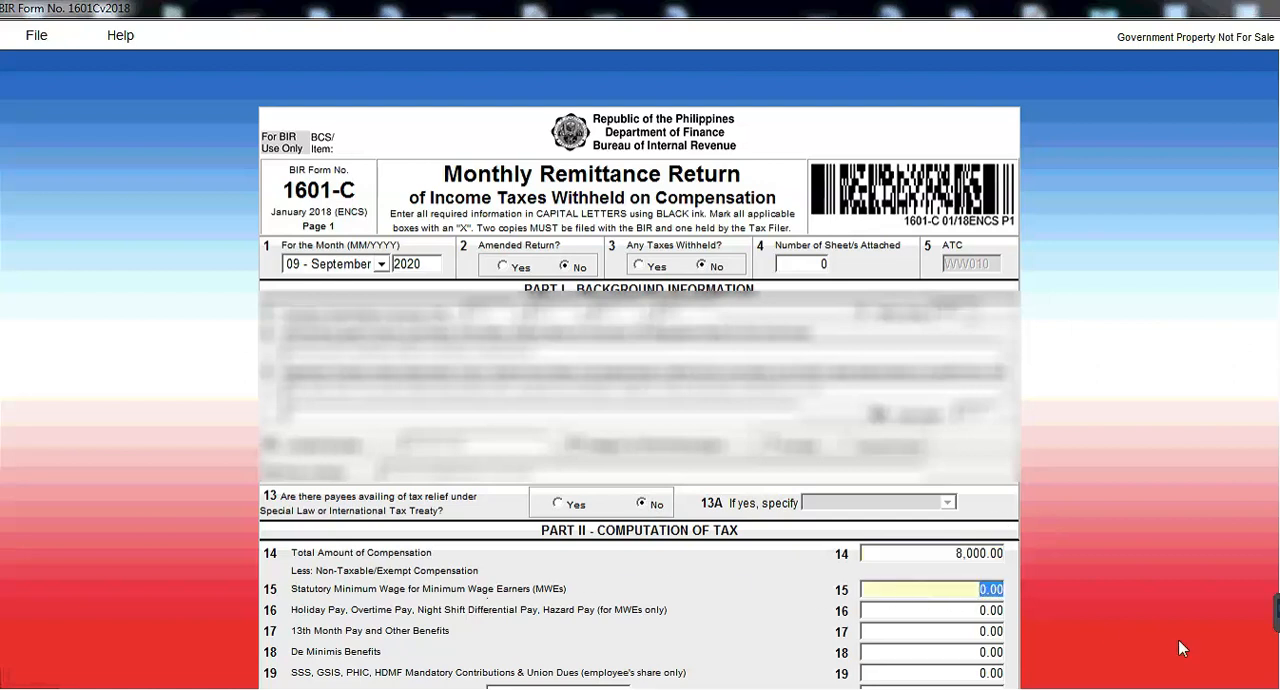
text(8000.00)
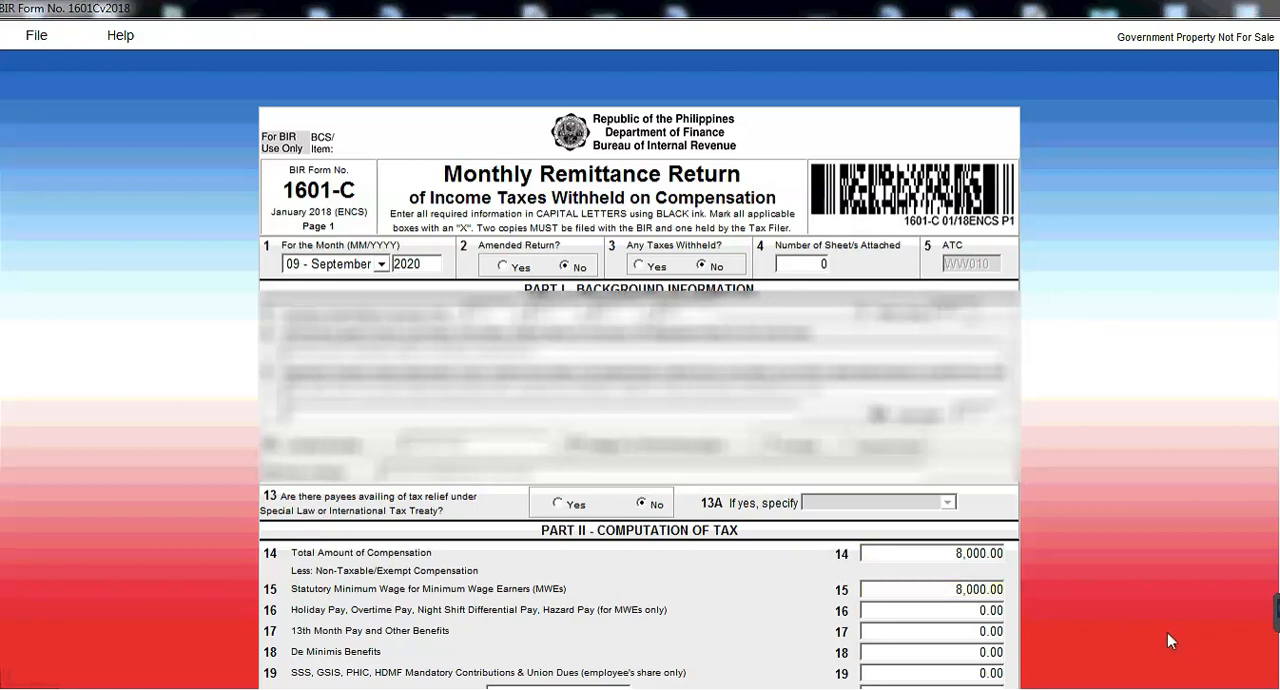
scroll(down, 3)
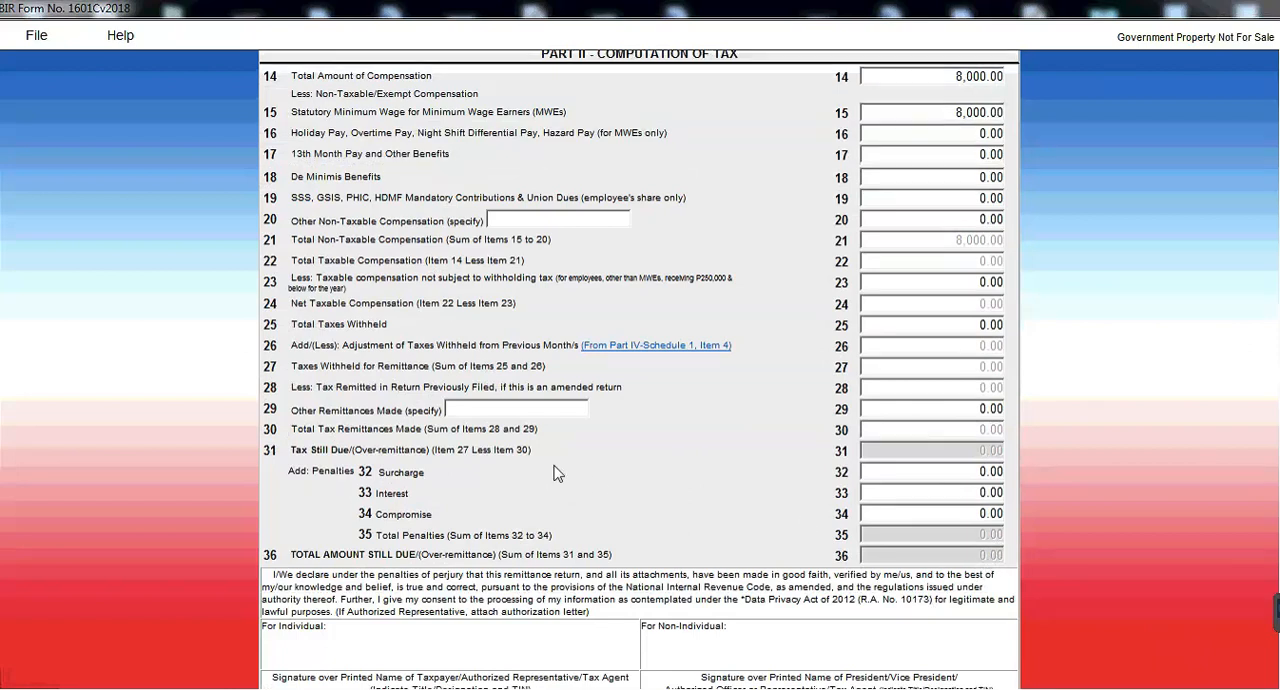
scroll(down, 3)
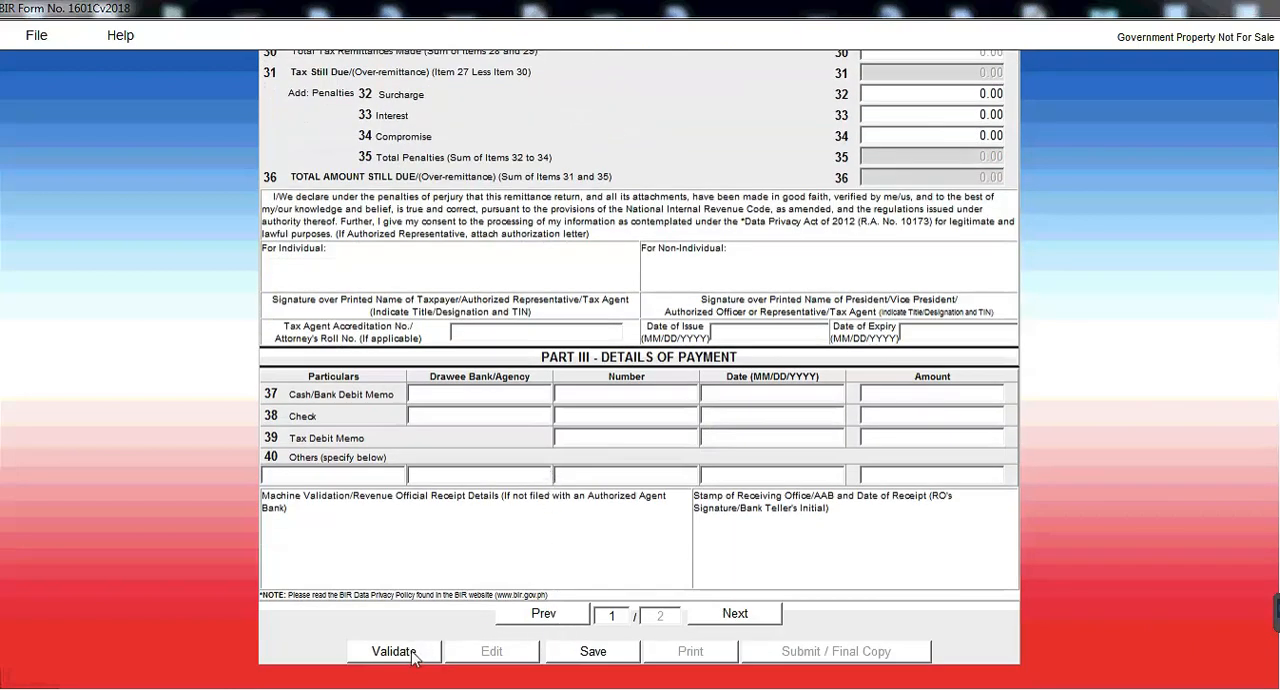
Validate the return successfully, then save it and acknowledge the confirmation.
click(392, 652)
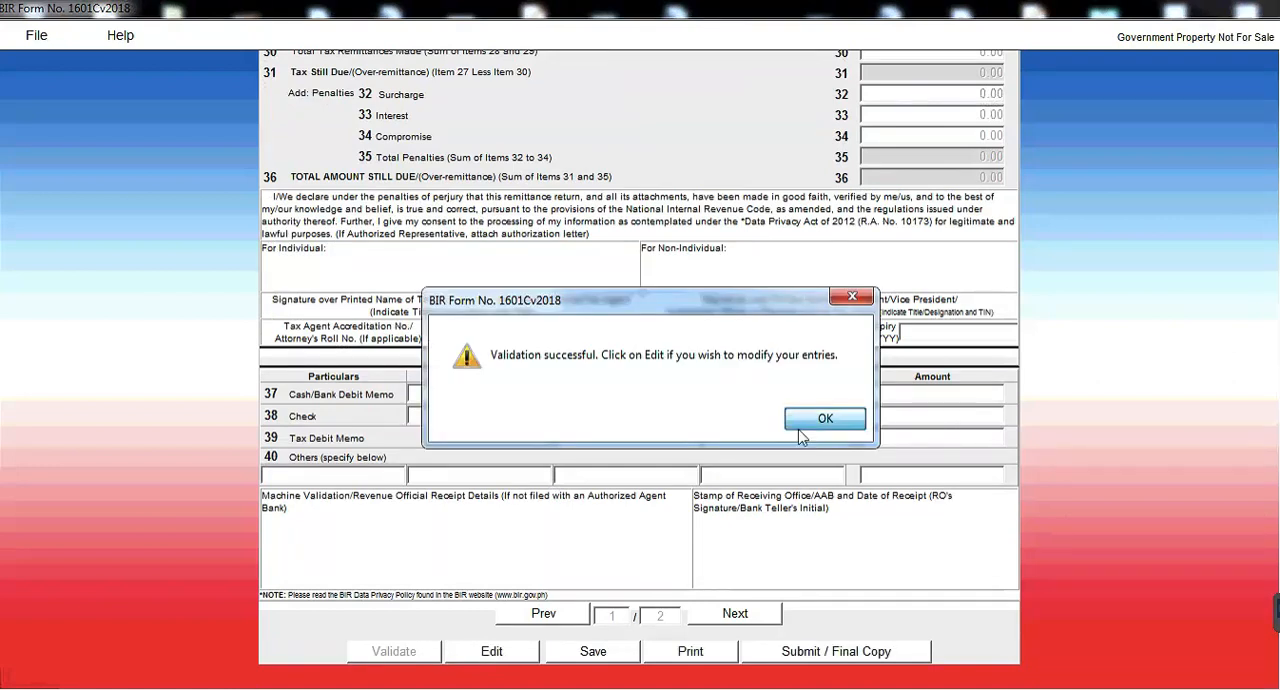
click(824, 418)
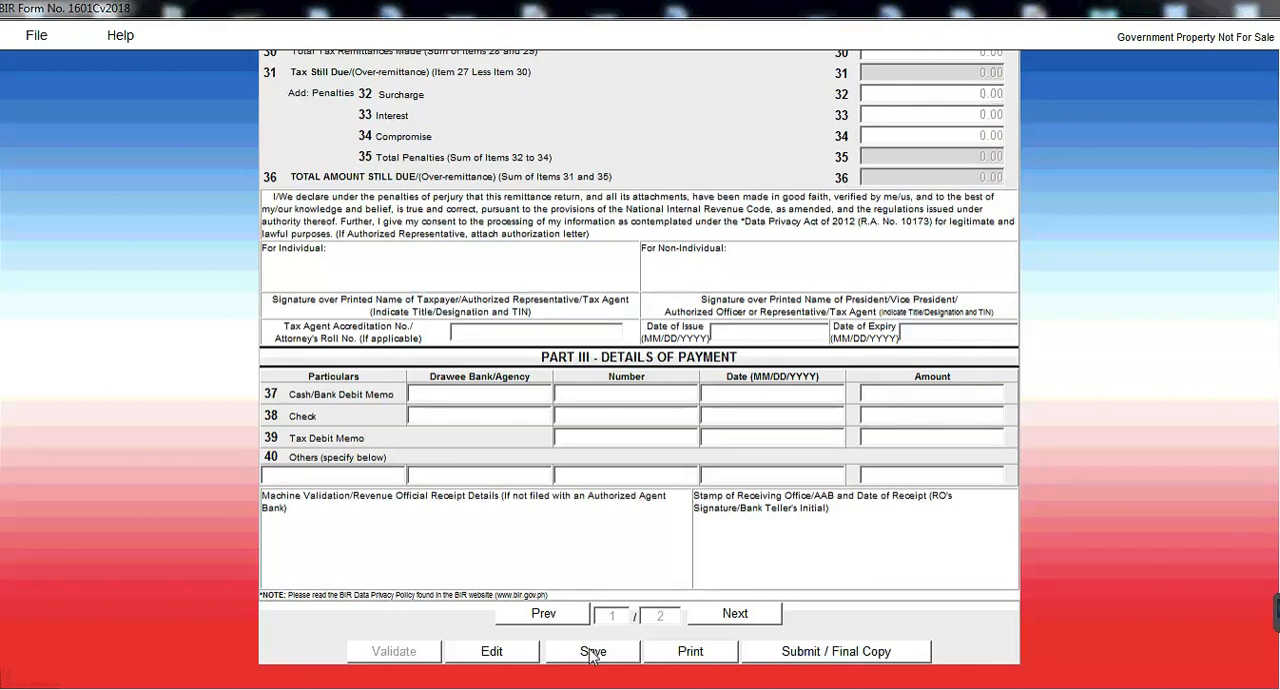
click(592, 652)
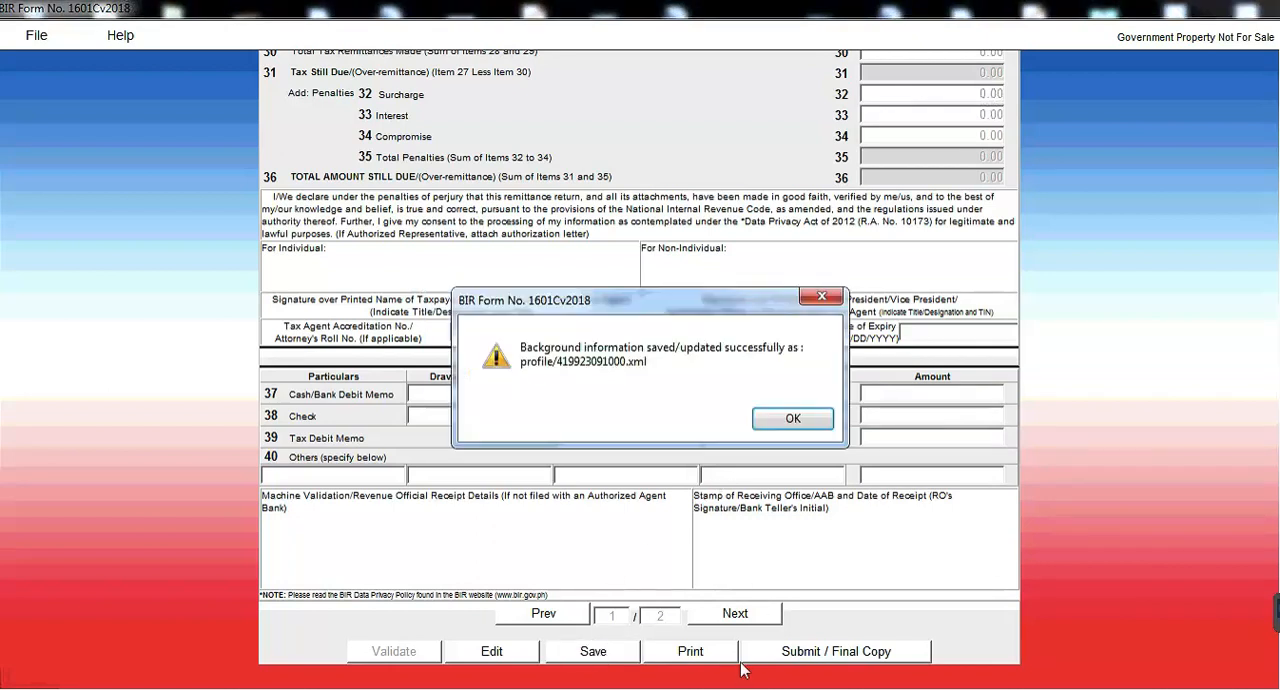
click(792, 418)
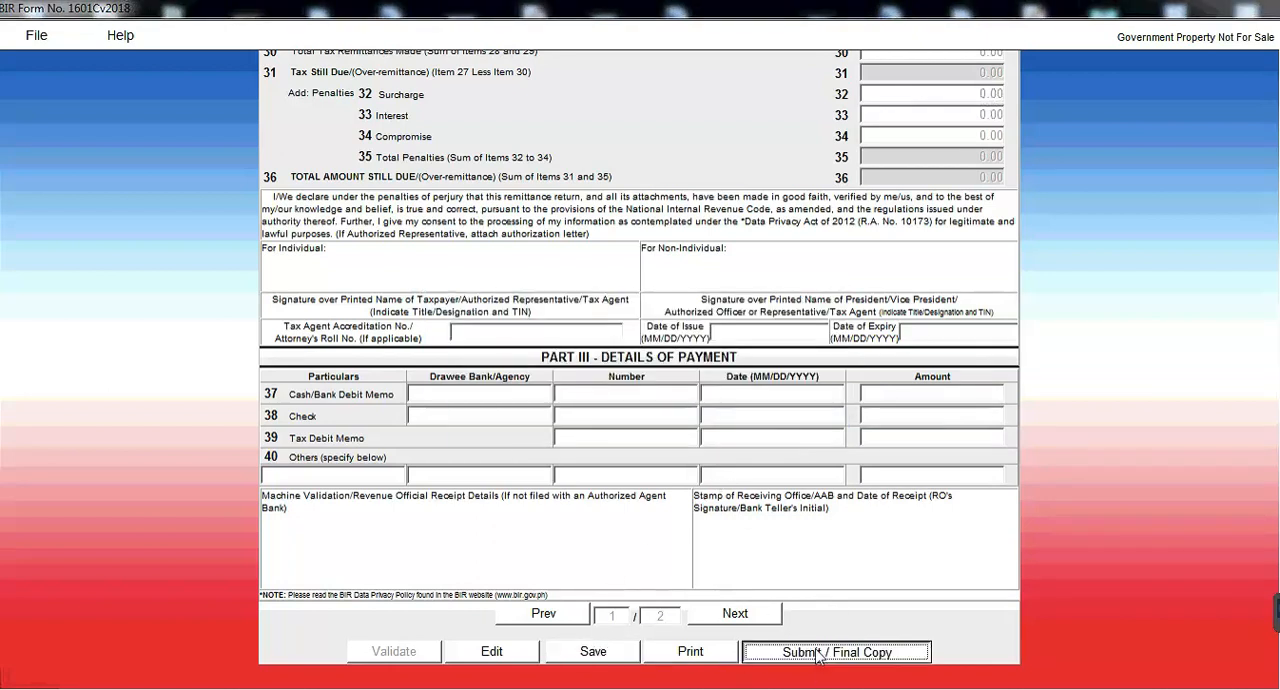
Submit the return as Final Copy and agree to the Terms of Service.
click(836, 652)
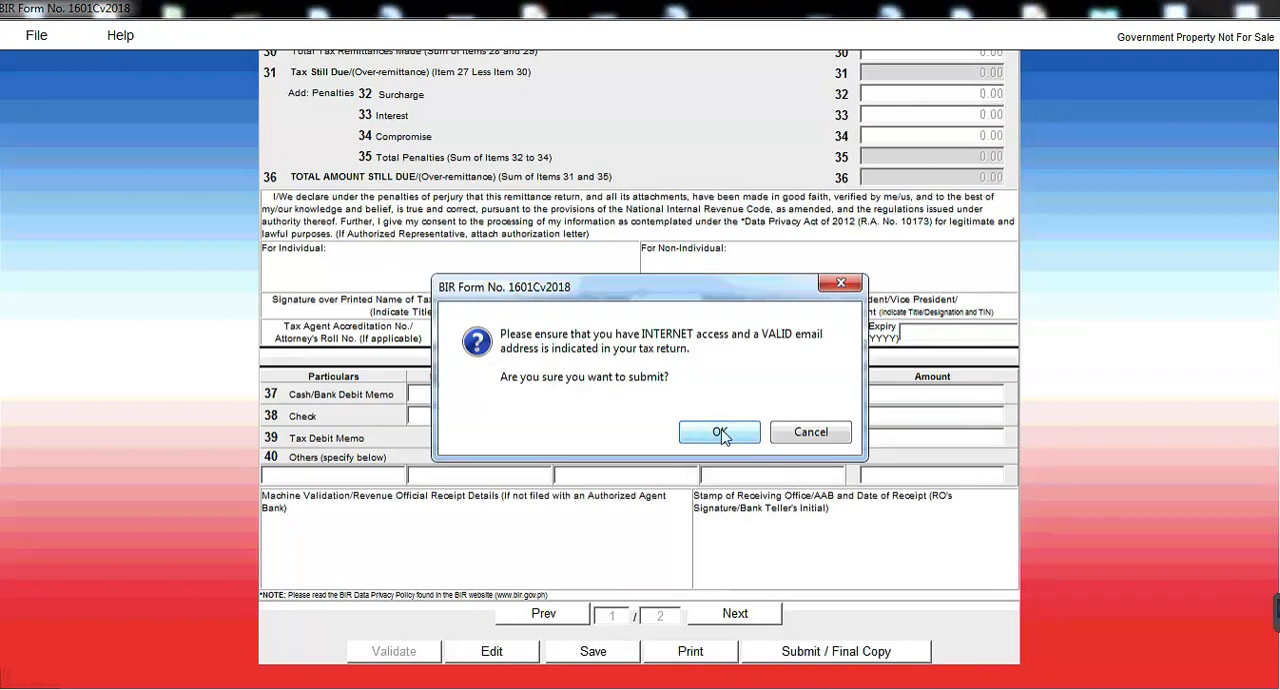
click(720, 432)
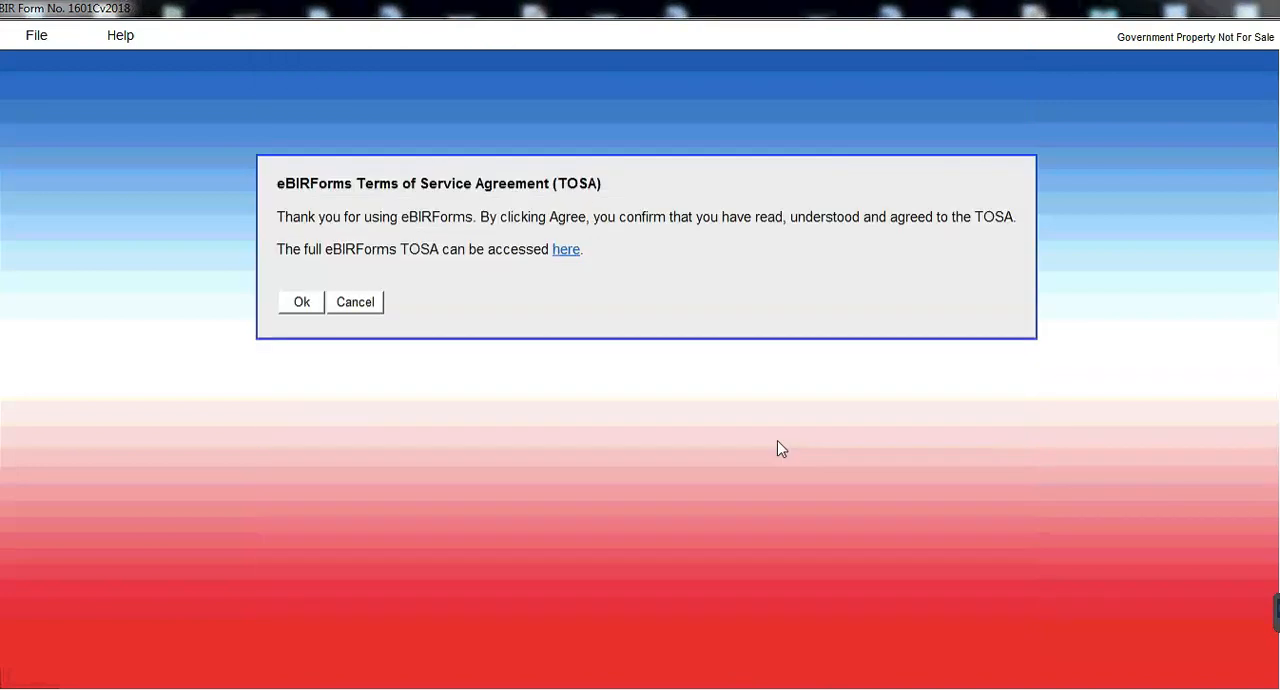
mouse_move(260, 124)
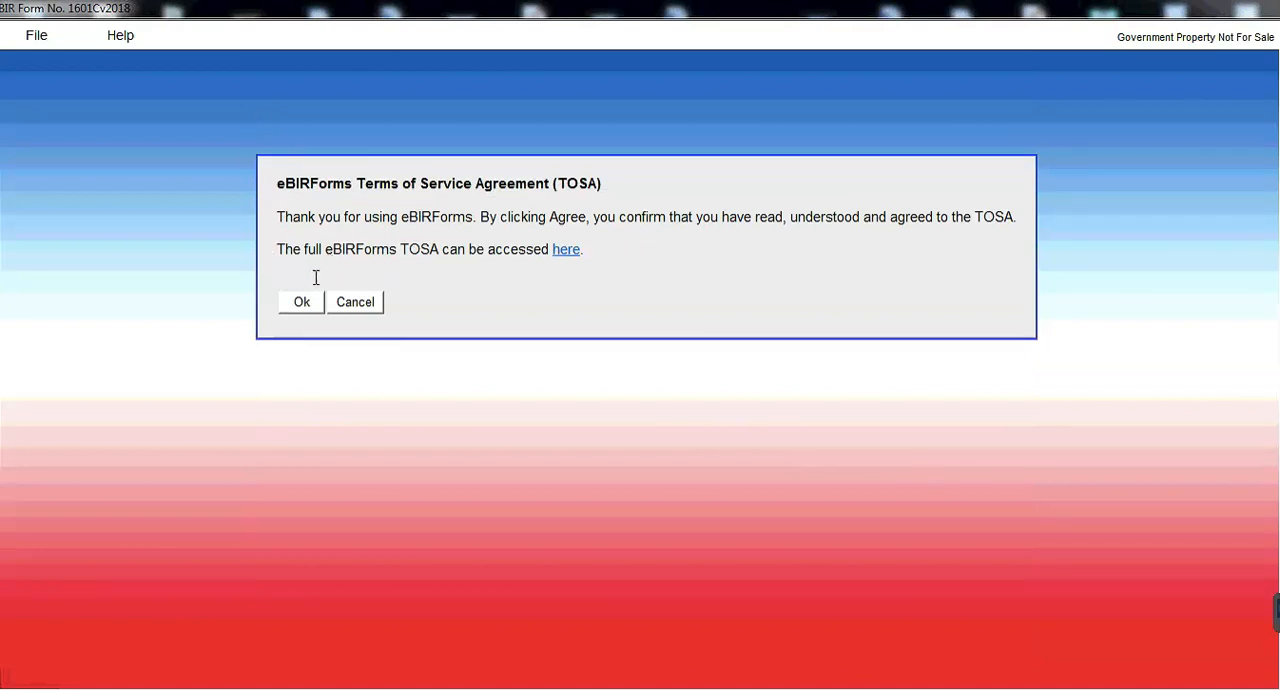
click(300, 302)
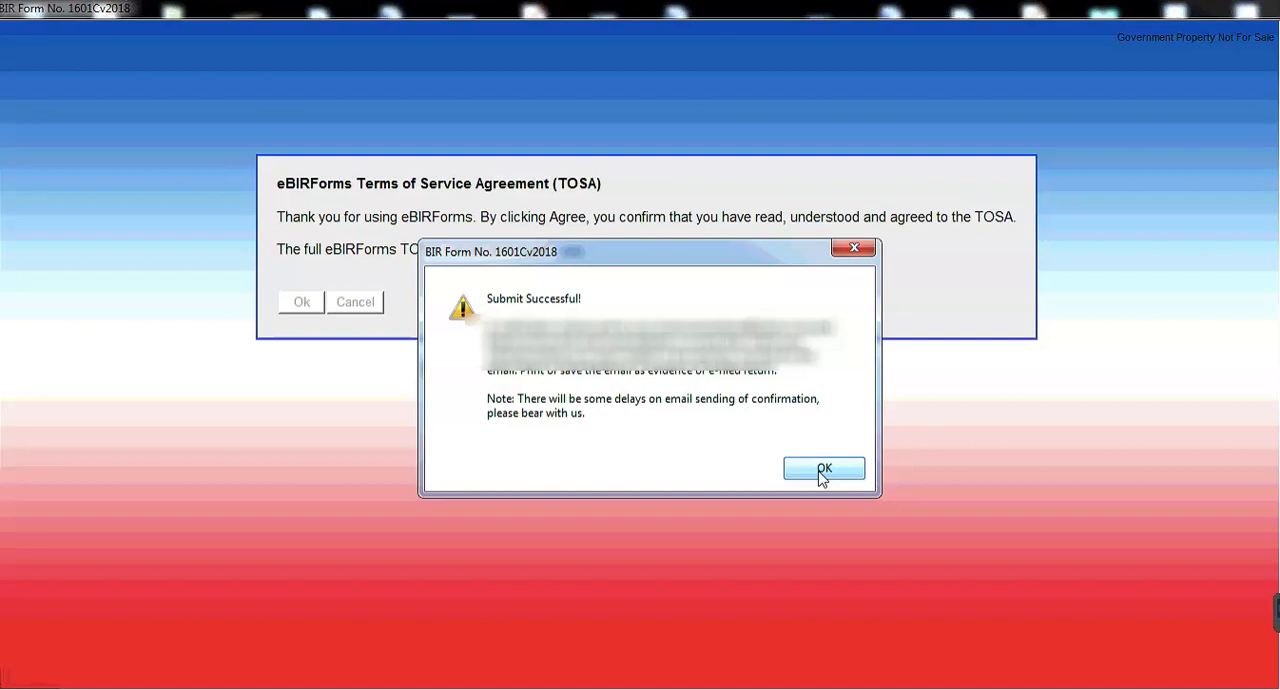
Acknowledge the Submit Successful message and close the ePay channels notice.
click(824, 470)
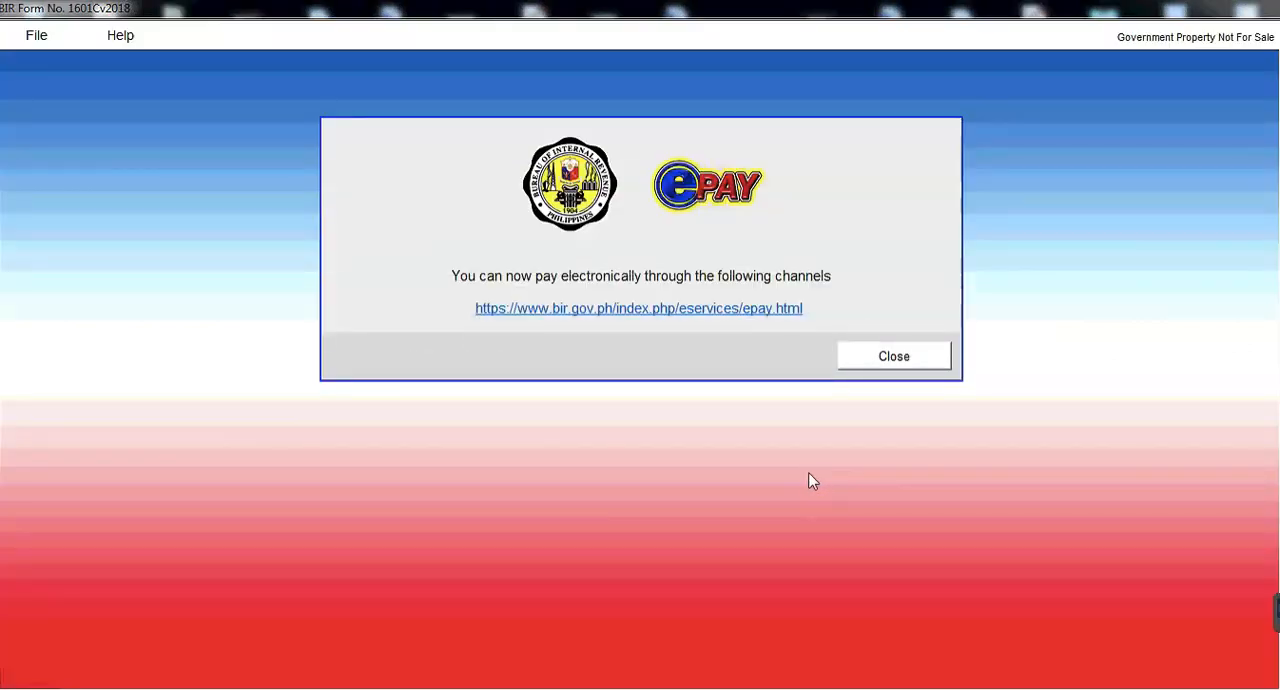
mouse_move(892, 356)
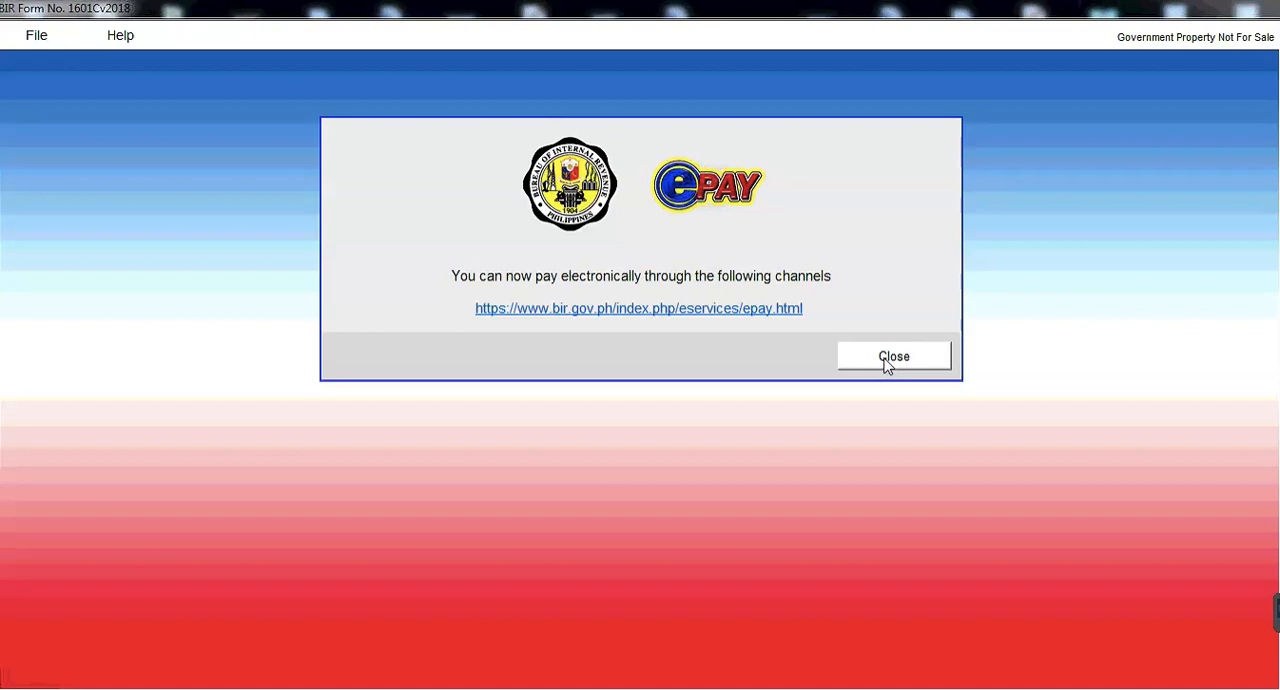
click(892, 356)
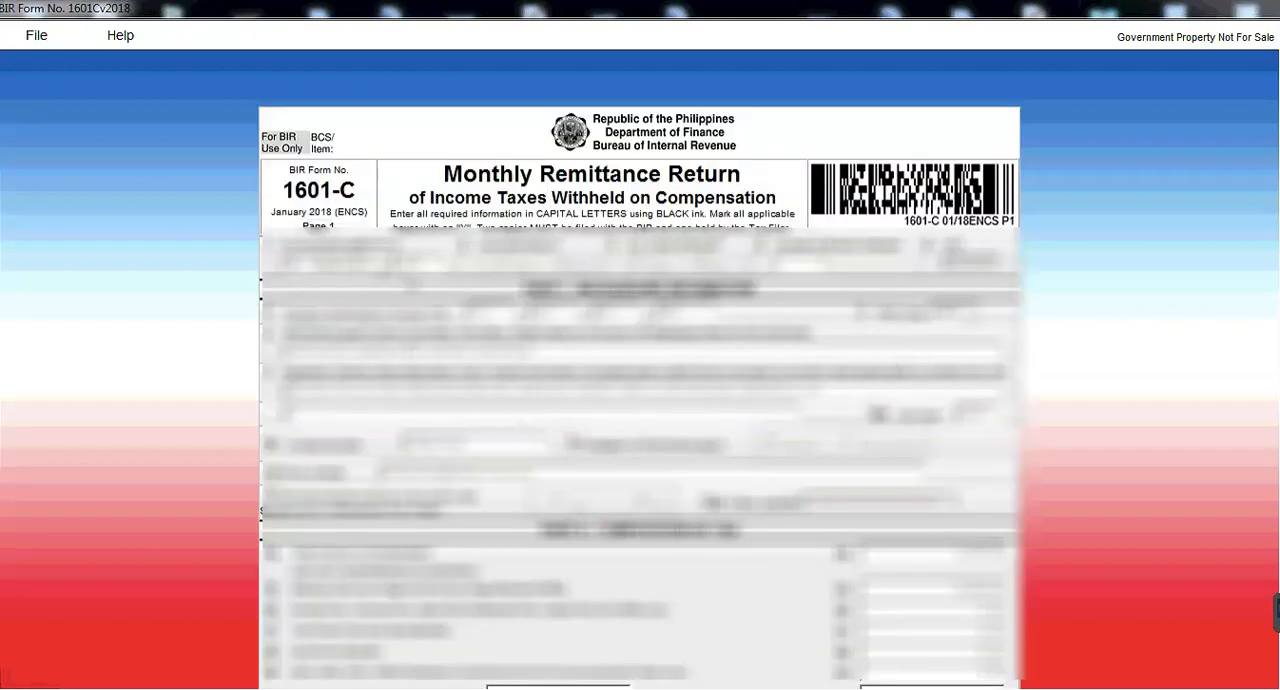